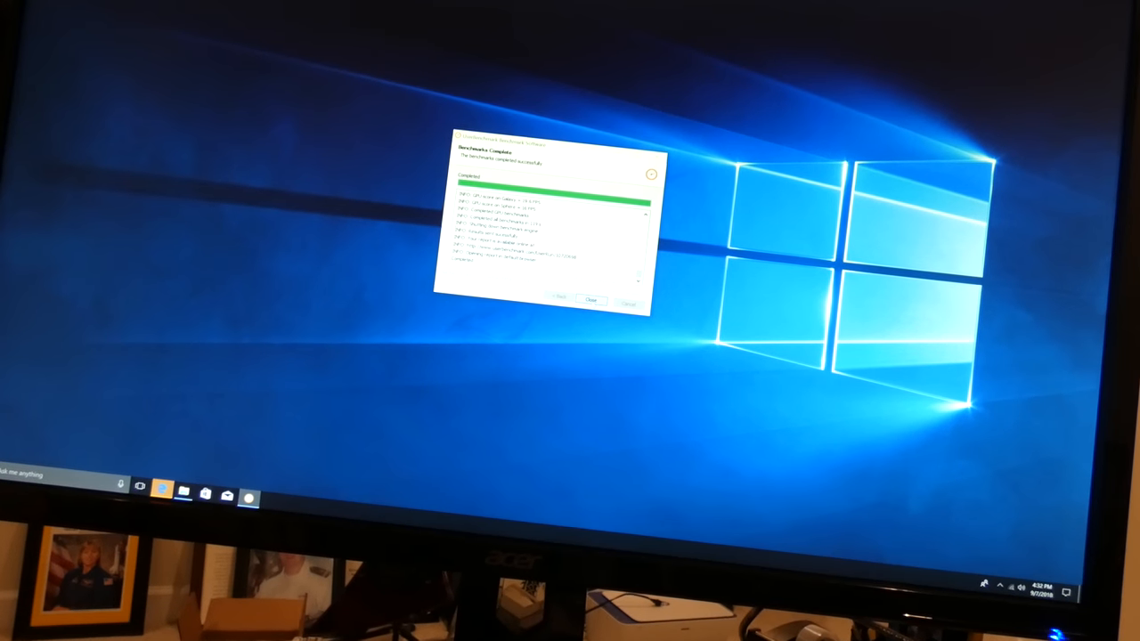
- Dismiss the benchmark-complete dialog, leaving the empty desktop
left_click(591, 300)
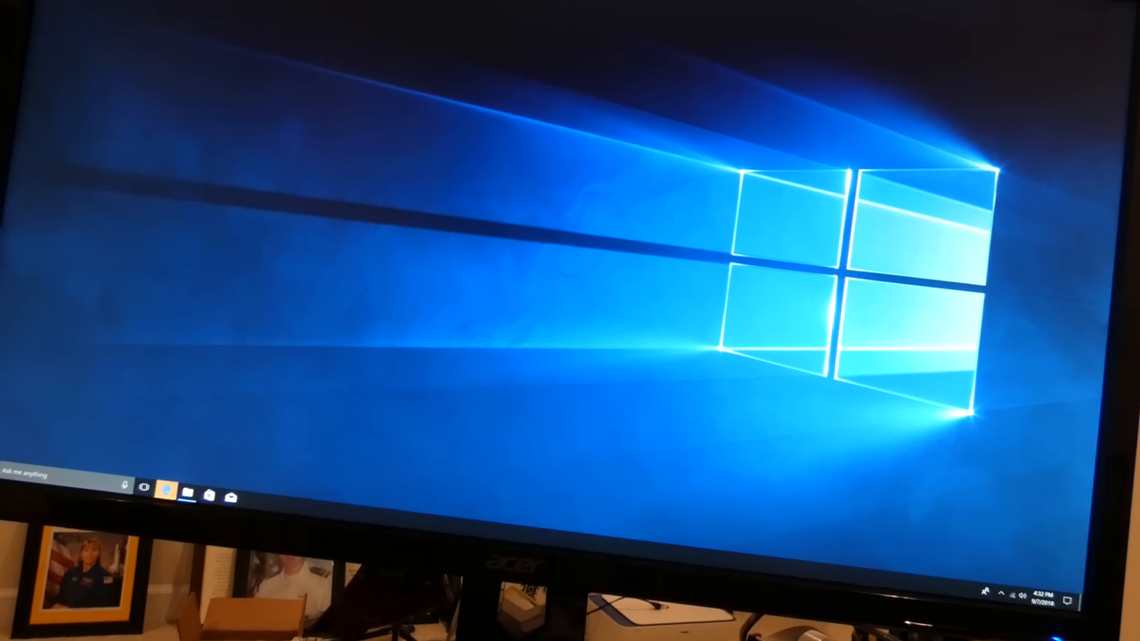
- Launch the Performance Results page in the browser with gaming, desktop and workstation scores
left_click(164, 490)
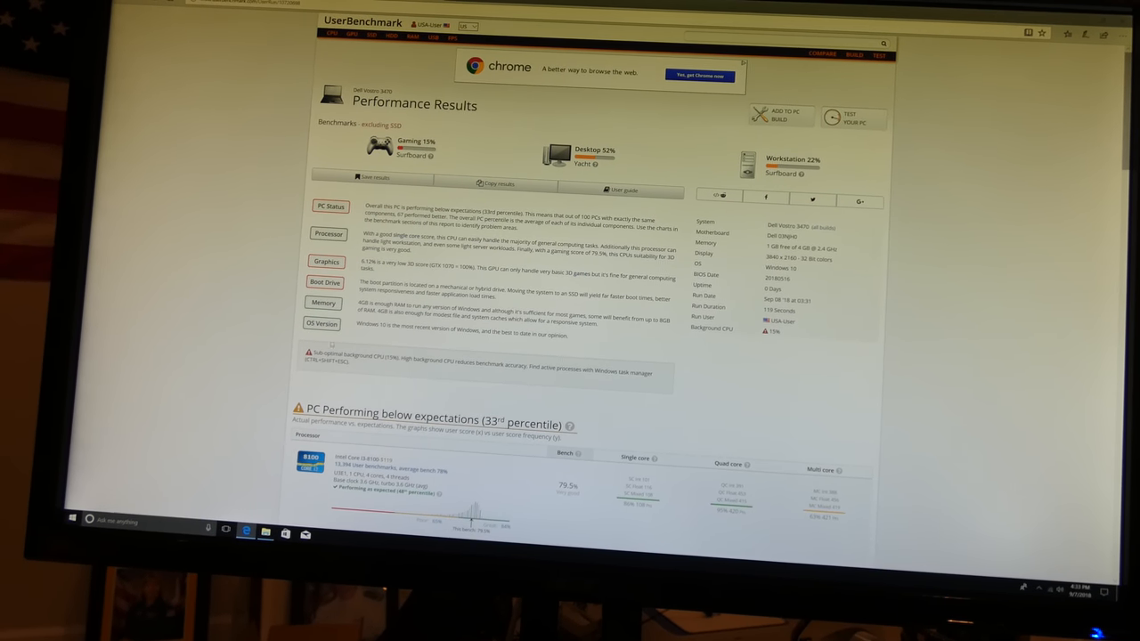
- Scroll to the 'PC Performing below expectations' section with processor, graphics card and drive scores
scroll("down", 3)
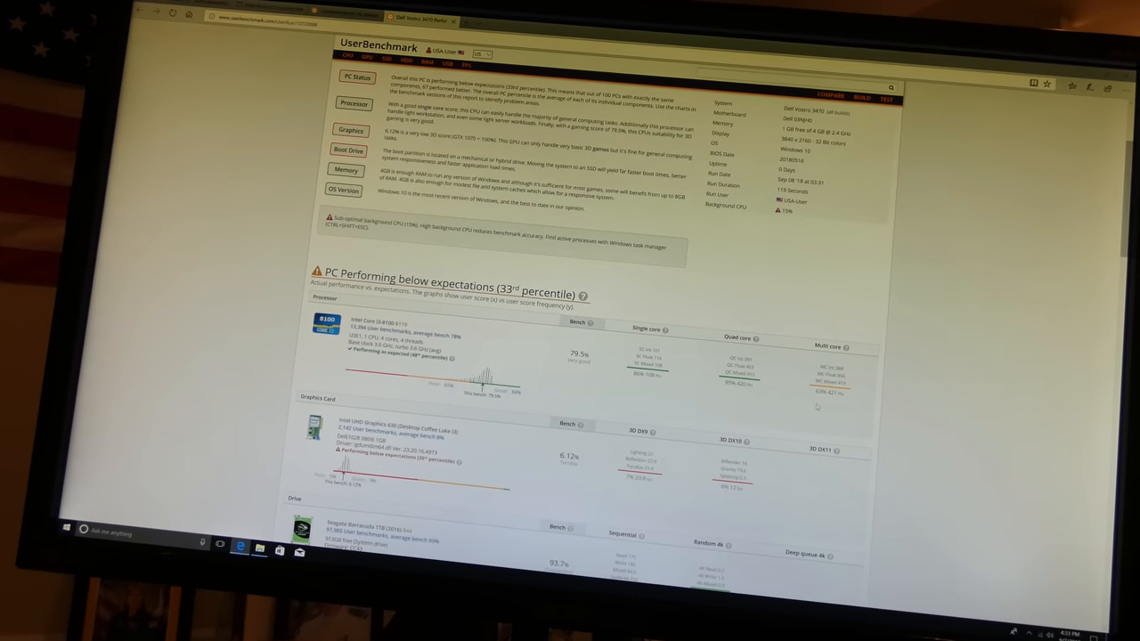
scroll("down", 3)
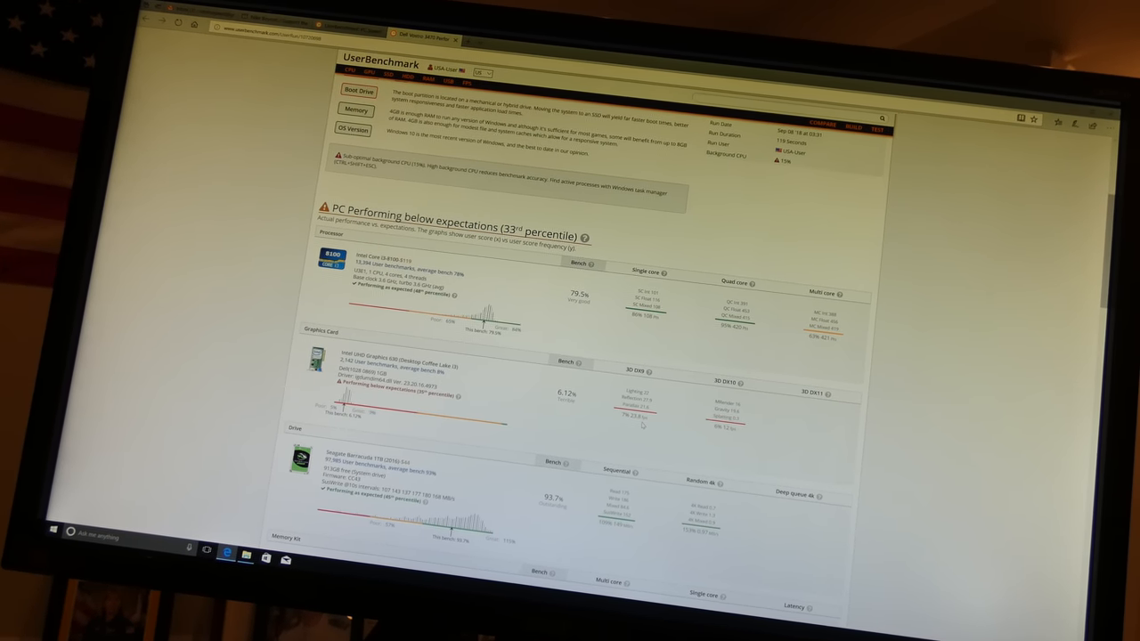
- Scroll to the memory kit score and the 'Take a copy of your results' link
scroll("down", 3)
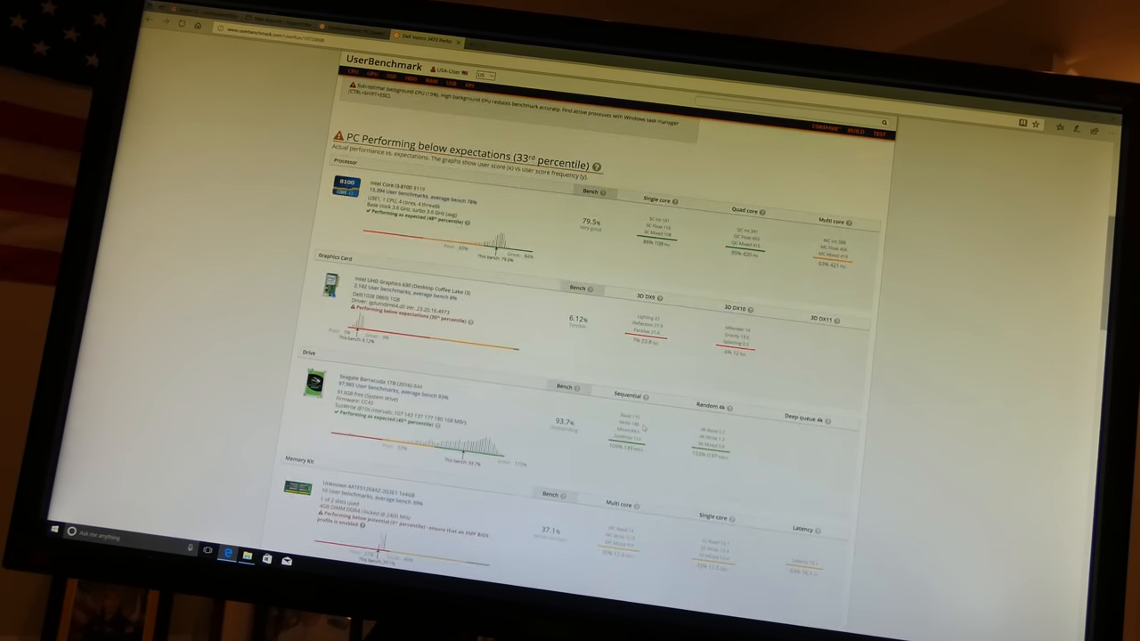
scroll("down", 3)
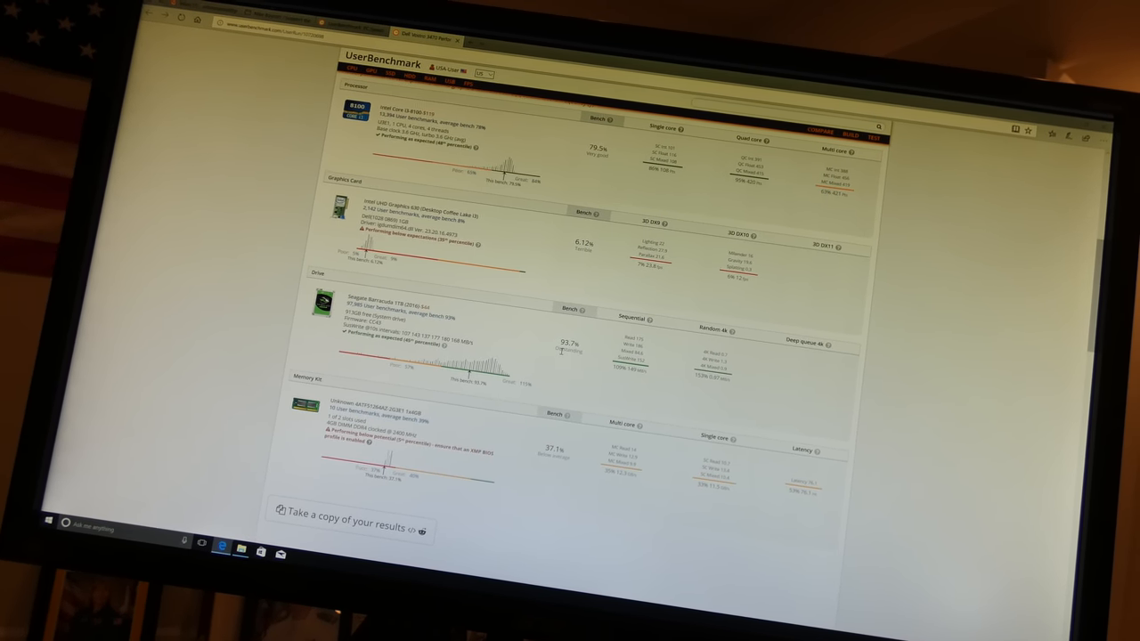
- Glimpse the System Memory Latency Ladder, then return up to the overview summary
scroll("down", 3)
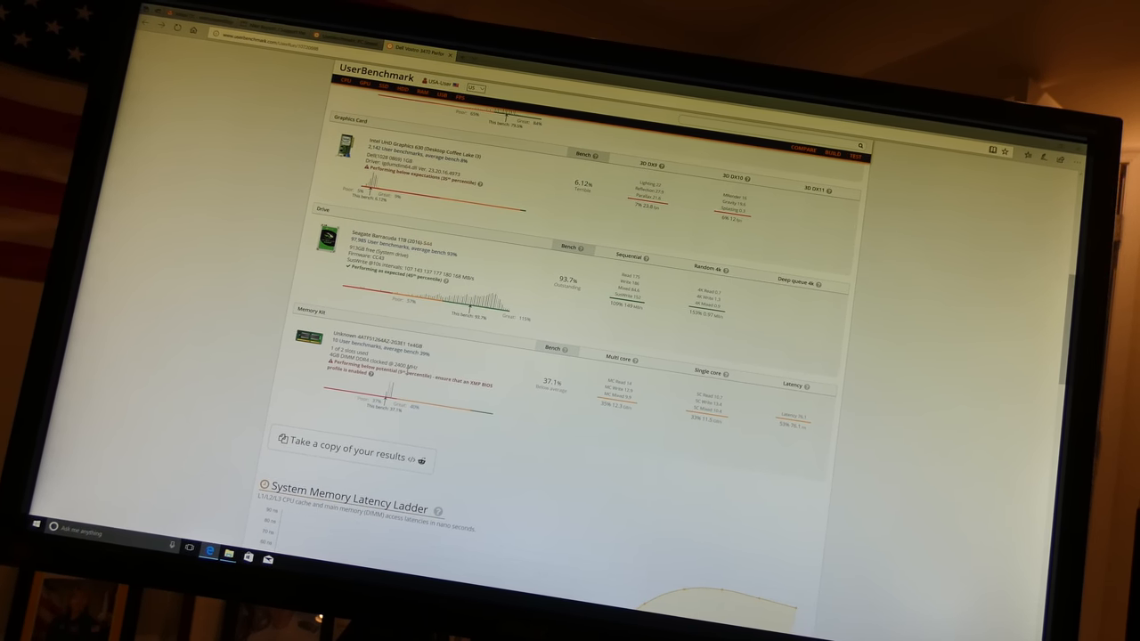
scroll("up", 3)
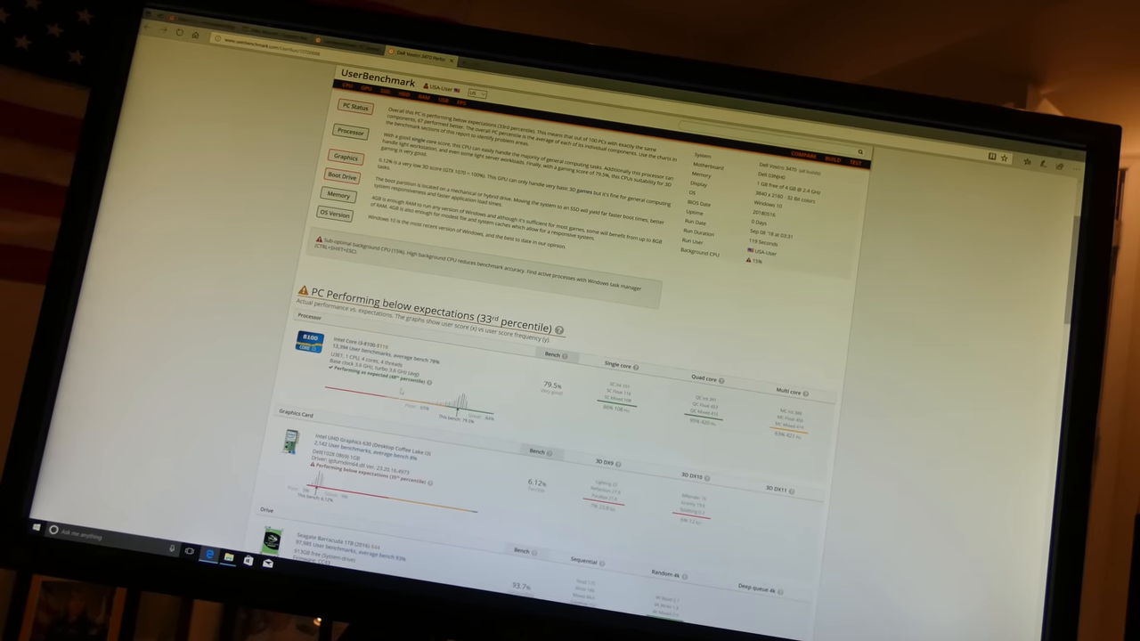